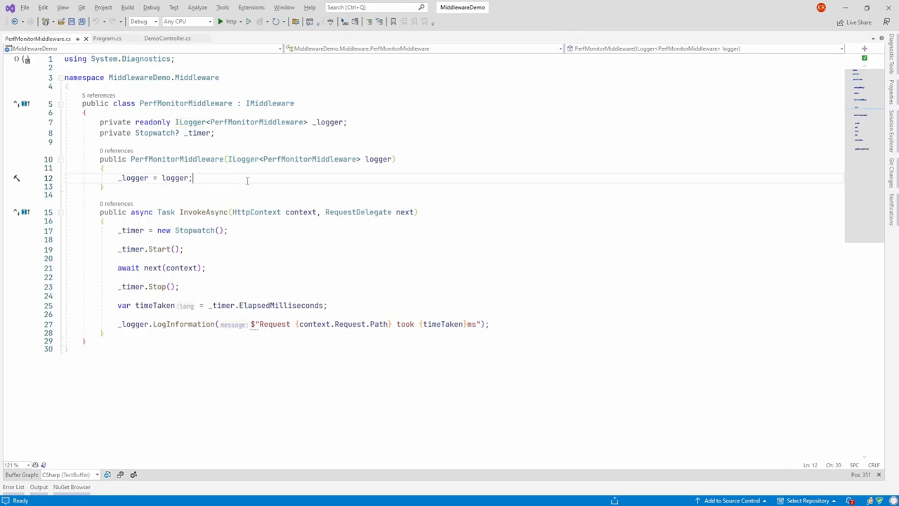
- Review the middleware's logger constructor and InvokeAsync timing, then switch to Program.cs registrations
double_click(203, 211)
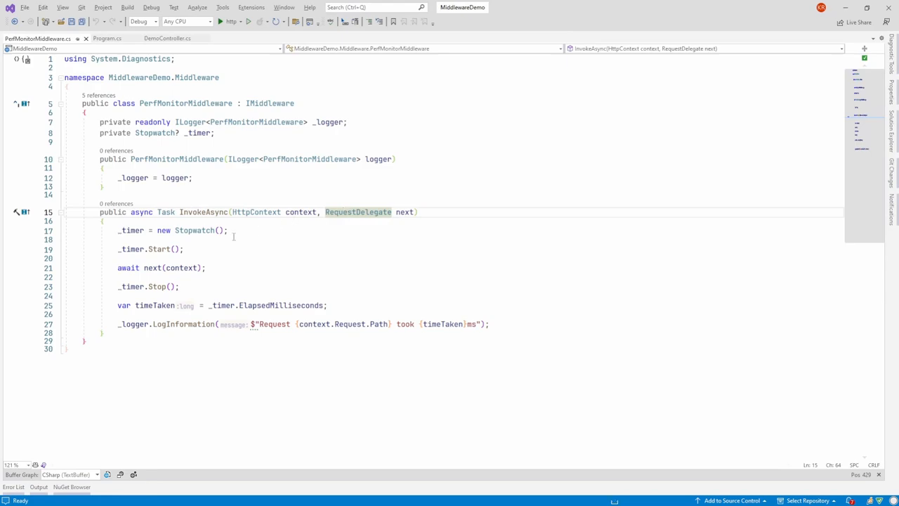
left_click(118, 249)
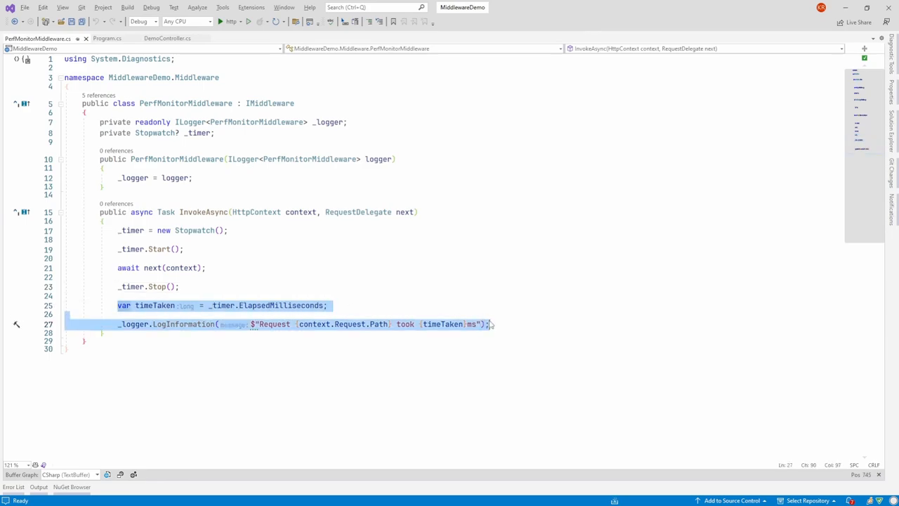
left_click(113, 38)
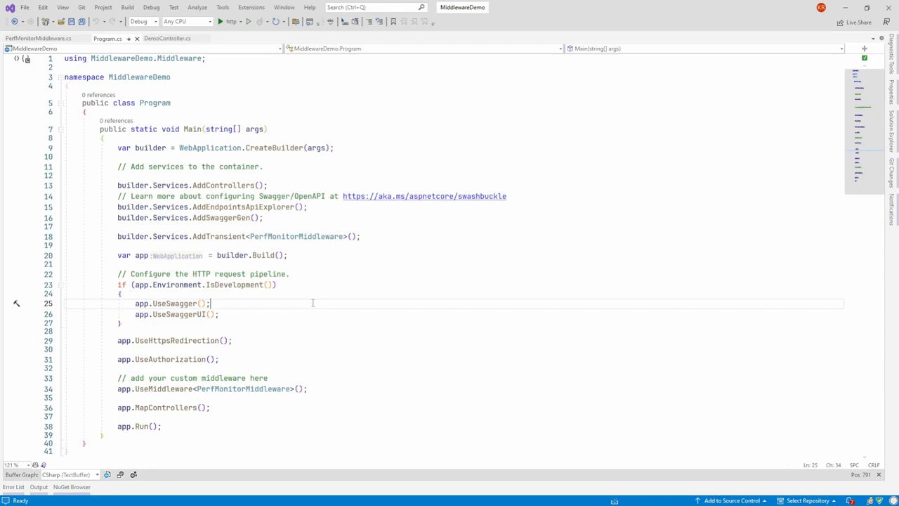
- Show DemoController.cs and examine the SlowApi action with its Task.Delay(3000)
left_click(165, 38)
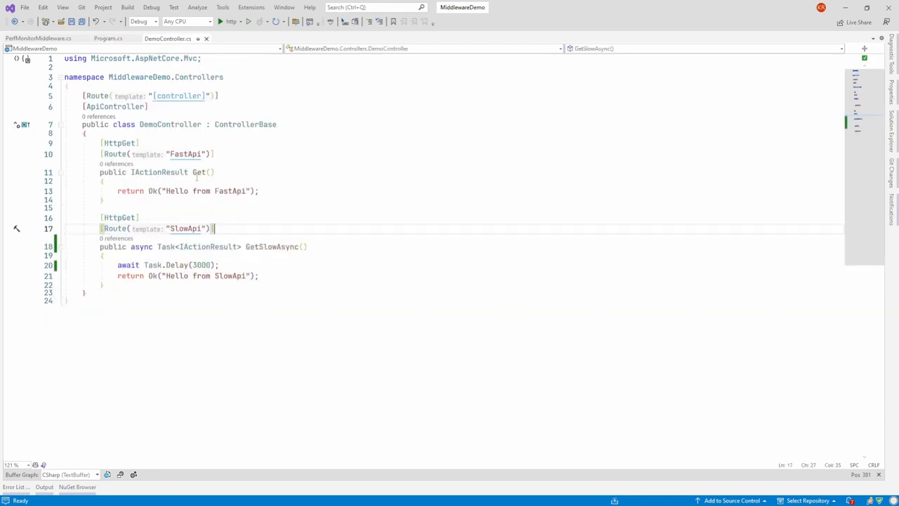
left_click(213, 171)
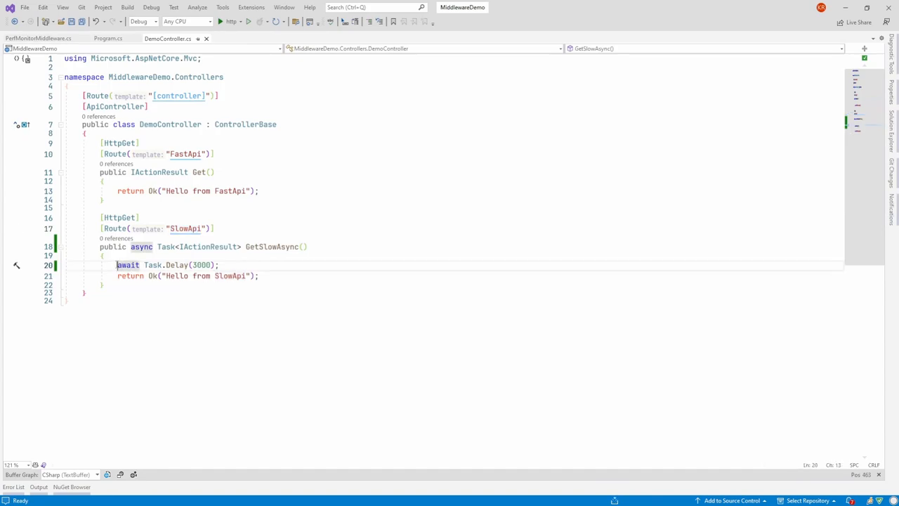
left_click_drag(118, 264, 219, 264)
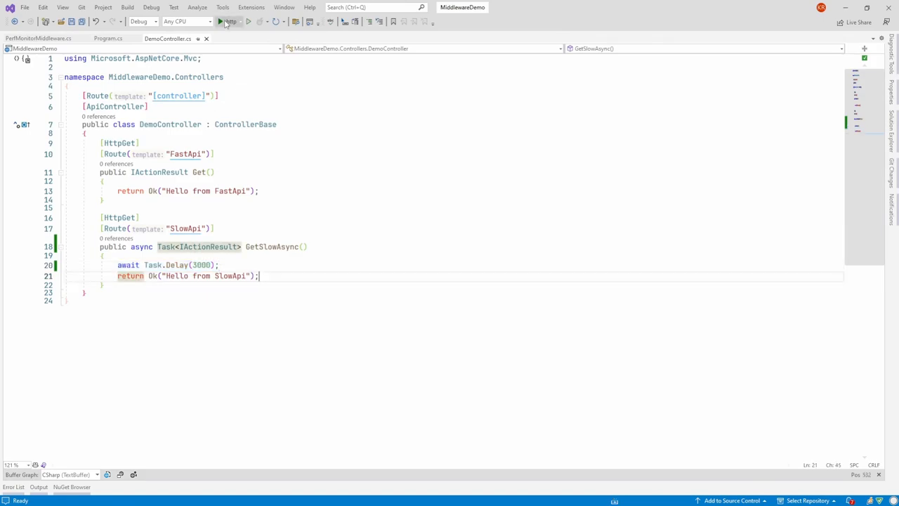
- Run the API and execute GET /Demo/FastApi then /Demo/SlowApi in Swagger, returning "Hello from SlowApi"
left_click(222, 22)
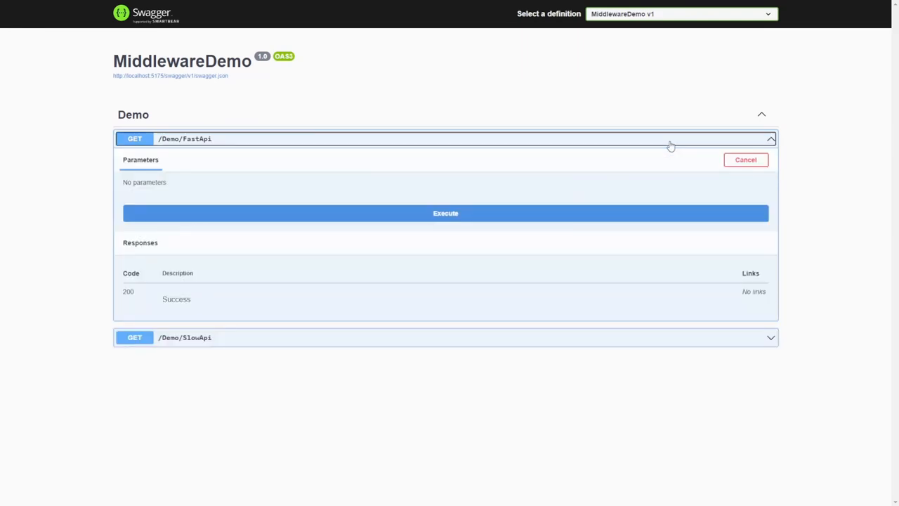
mouse_move(474, 222)
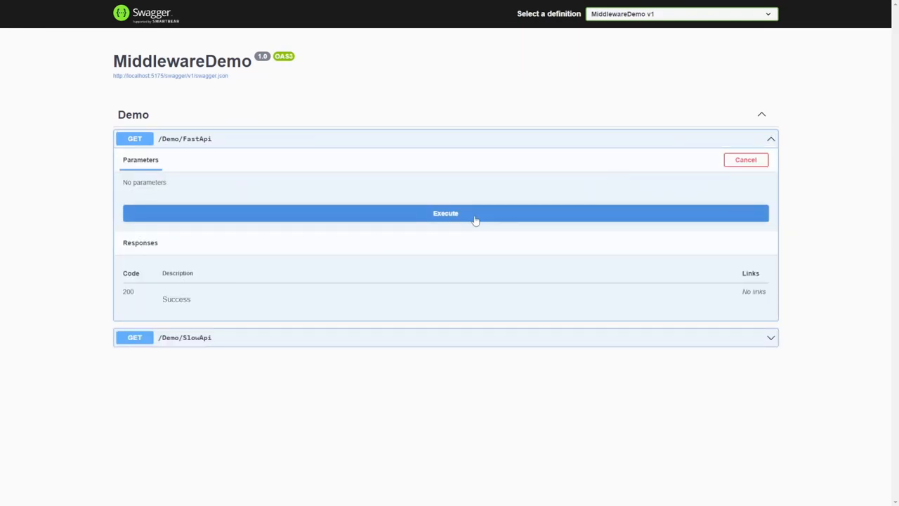
left_click(444, 214)
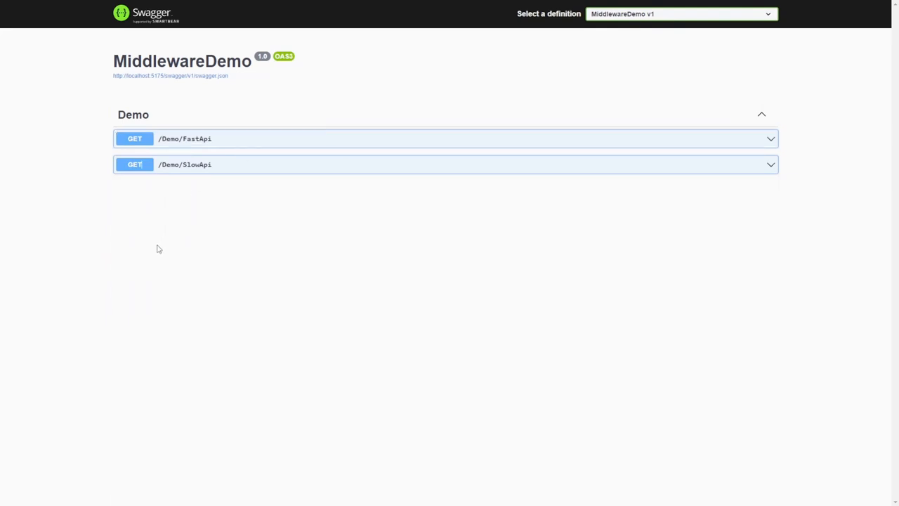
left_click(211, 165)
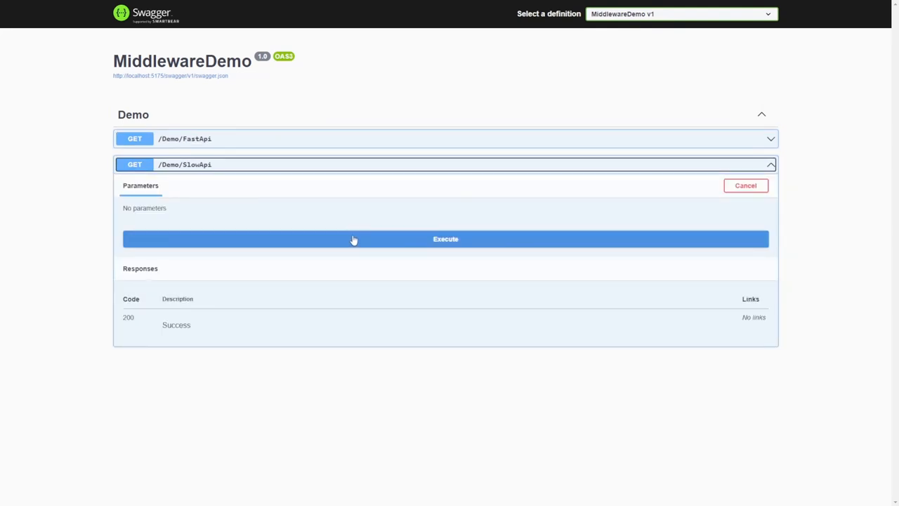
left_click(353, 239)
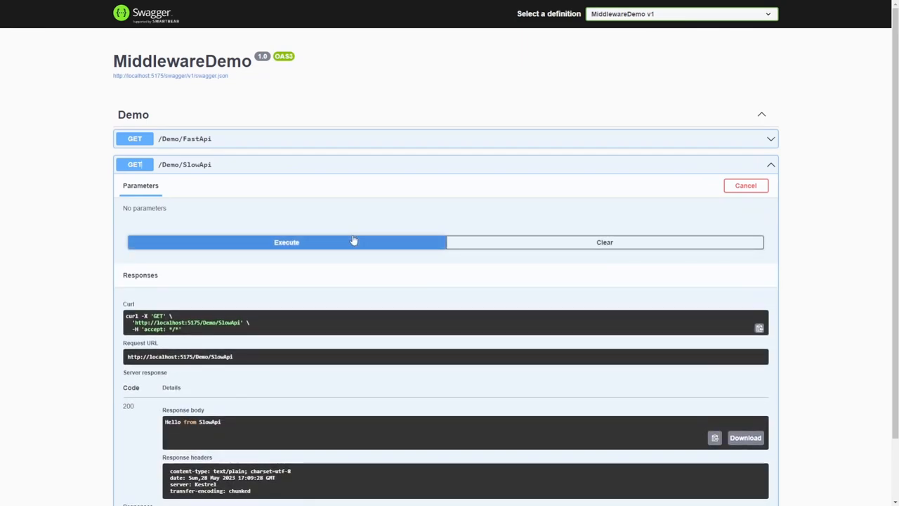
mouse_move(382, 171)
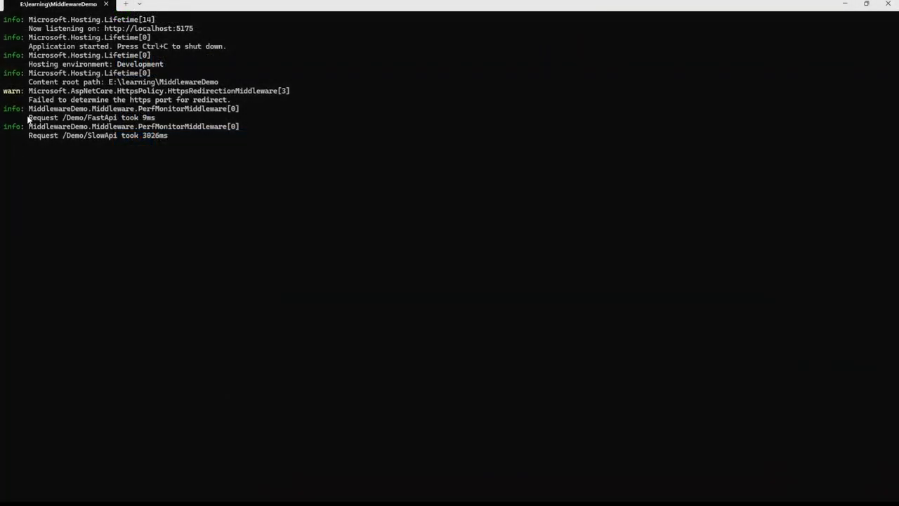
double_click(84, 118)
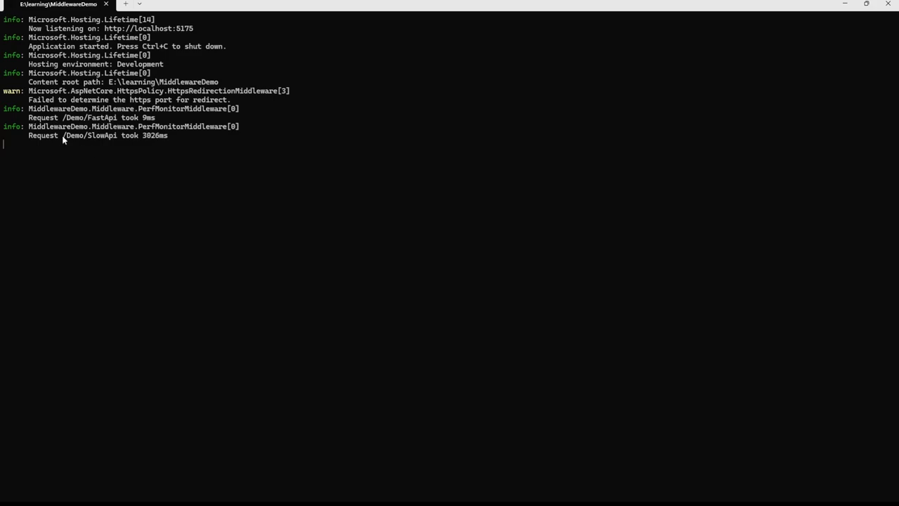
double_click(90, 135)
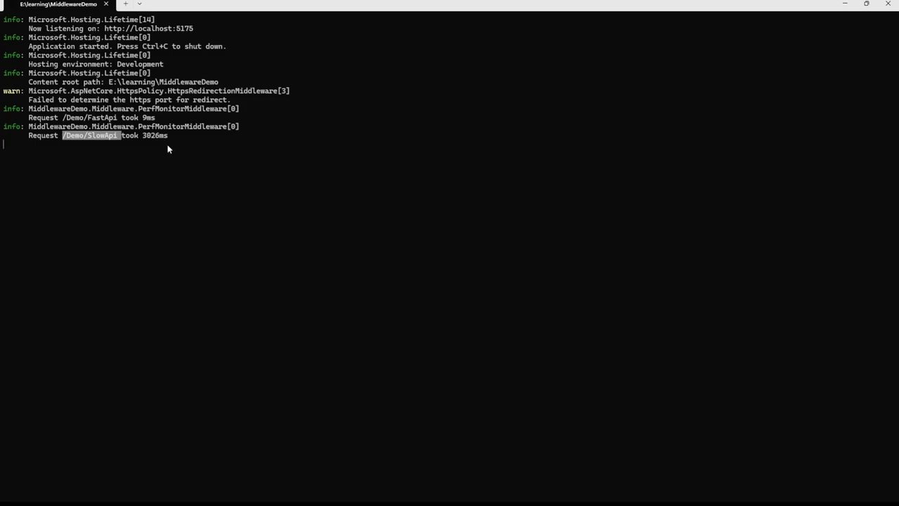